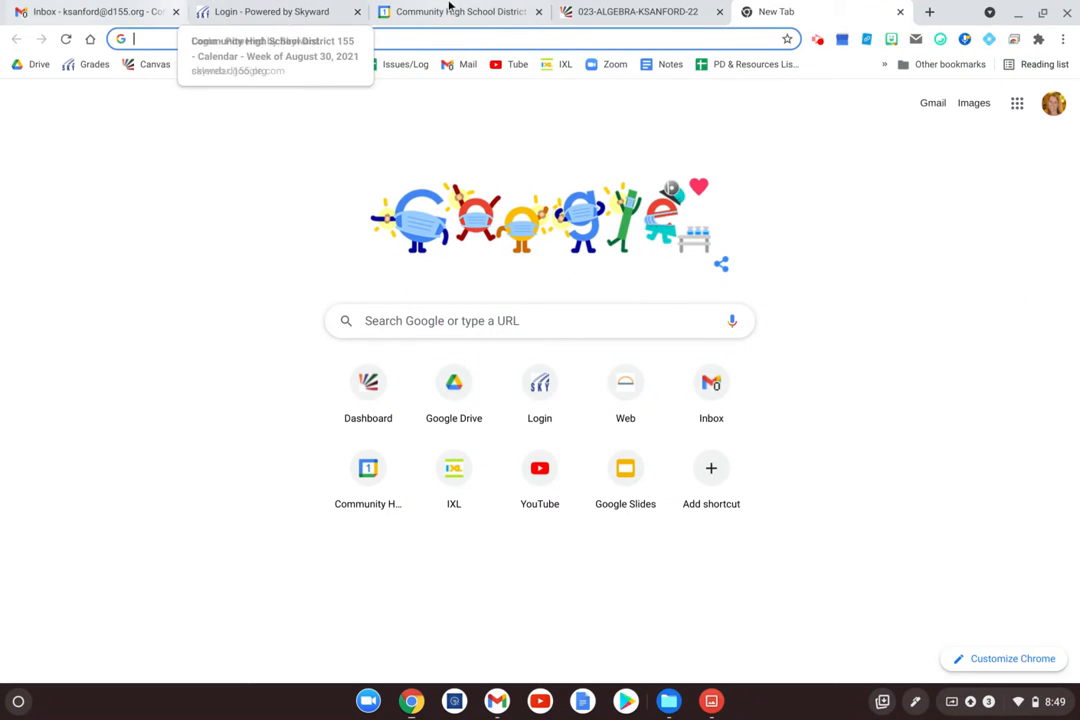
mouse_move(460, 12)
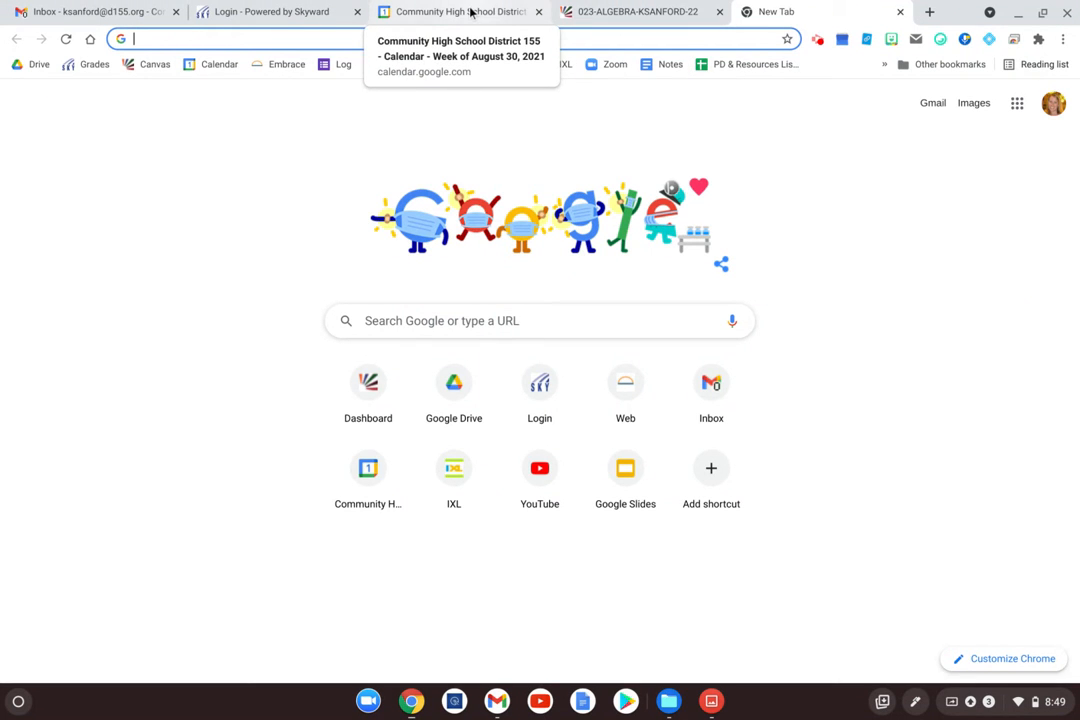
mouse_move(96, 12)
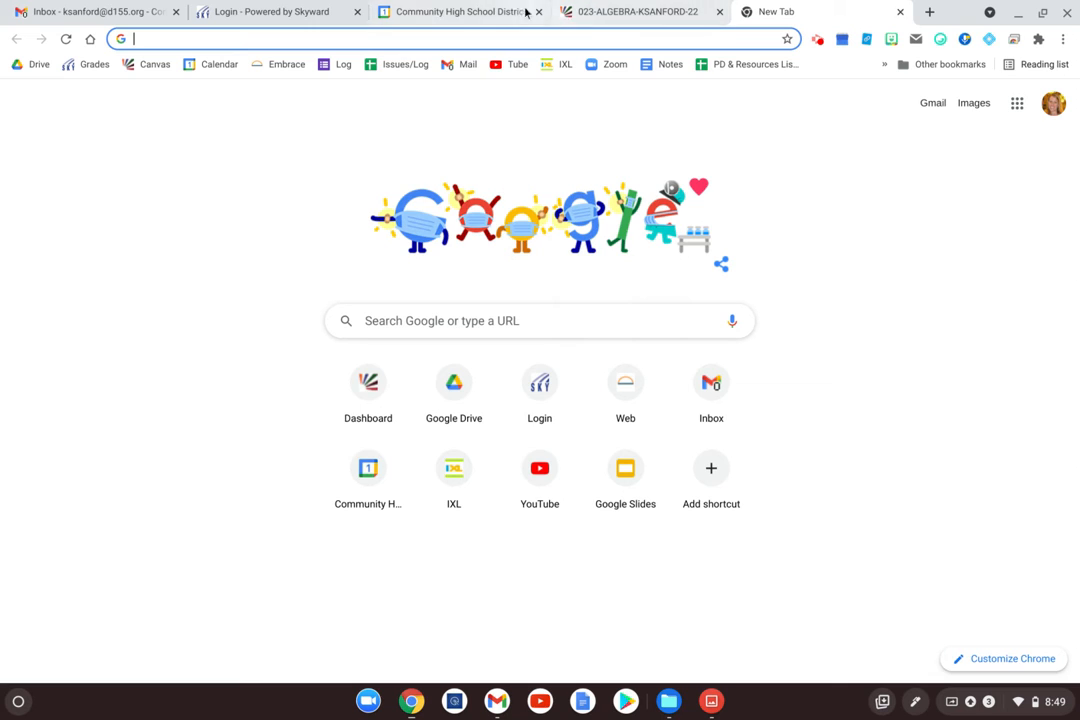
mouse_move(96, 12)
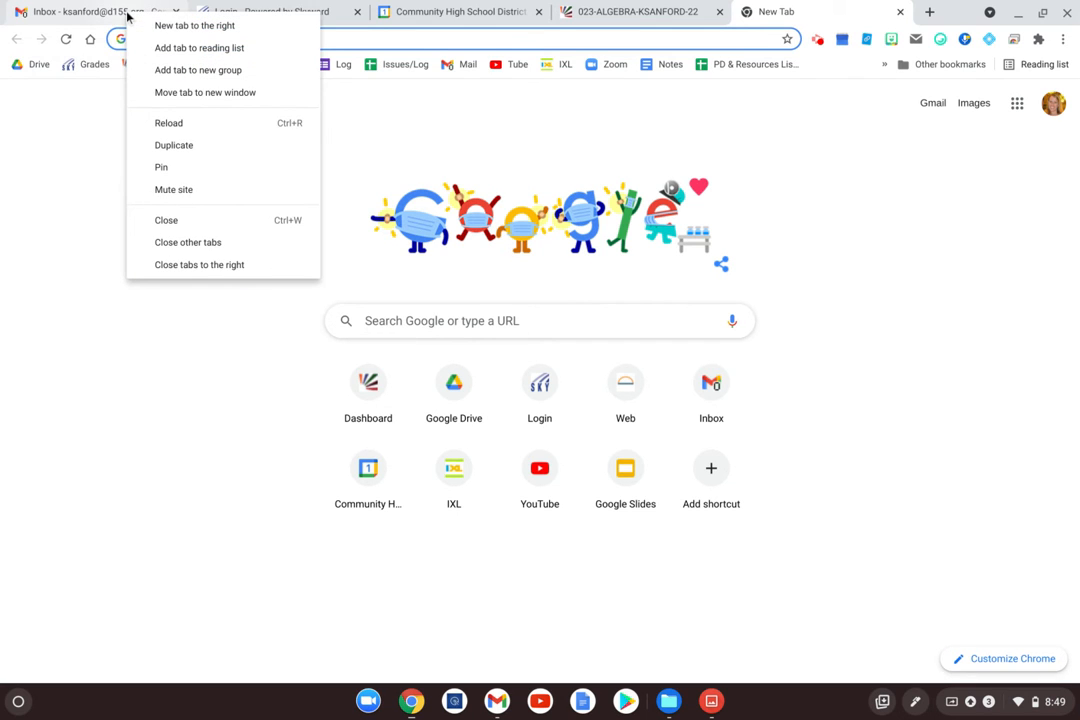
Add the Inbox tab to a new tab group named 'Daily Tab'.
left_click(198, 70)
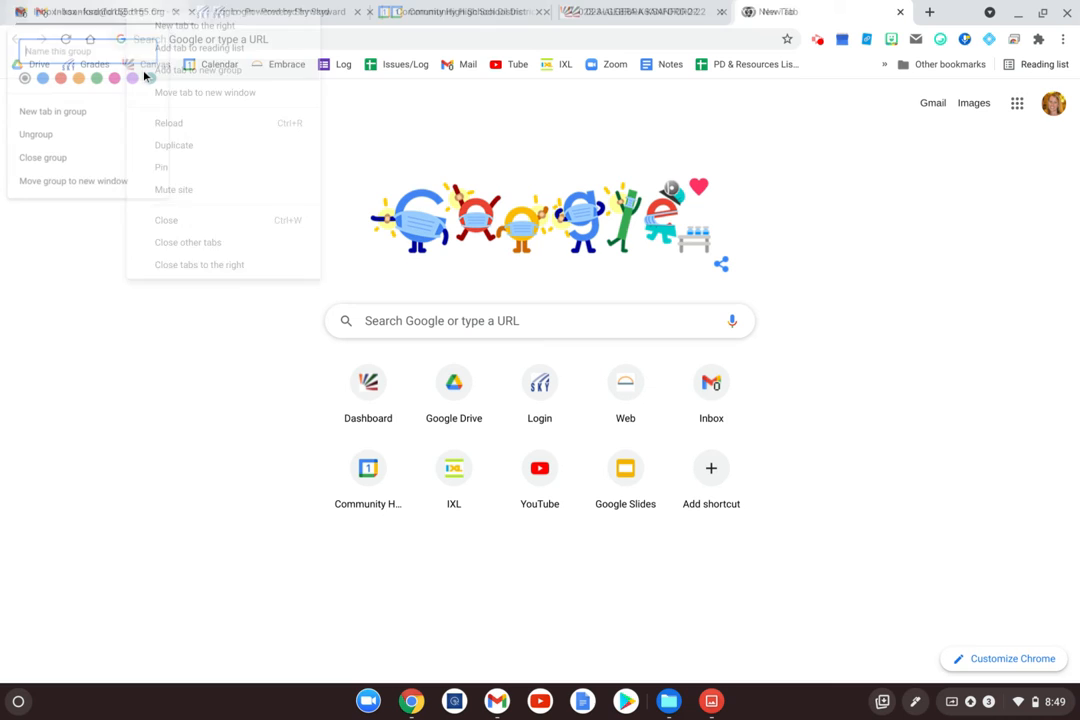
type("Daily")
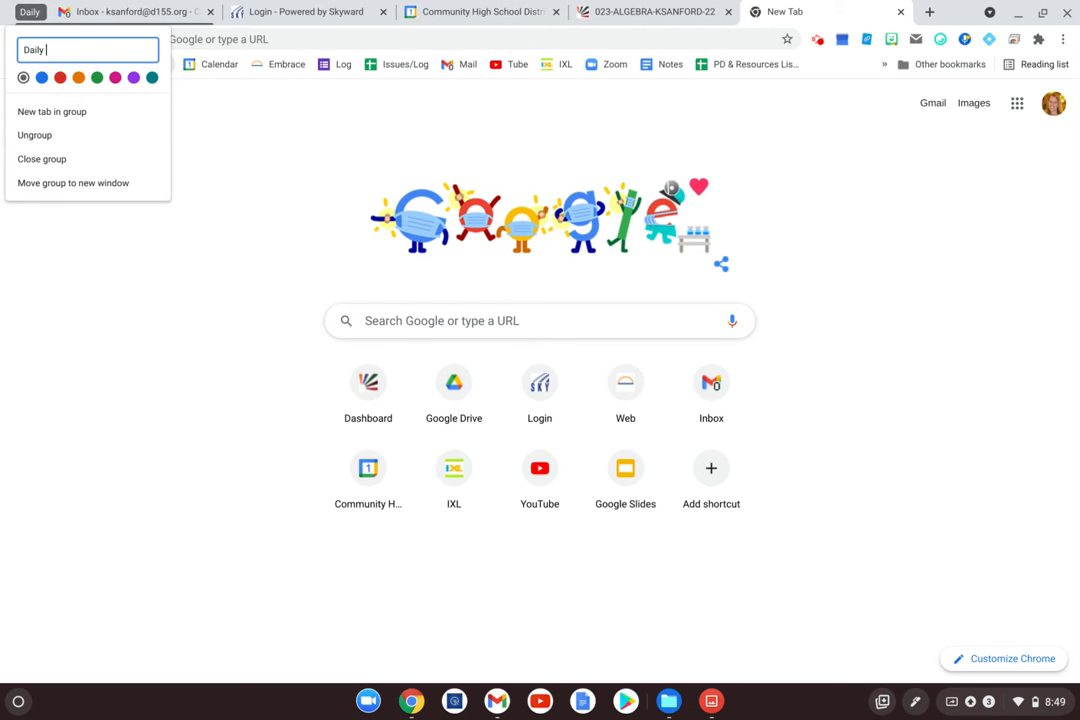
type("Tab")
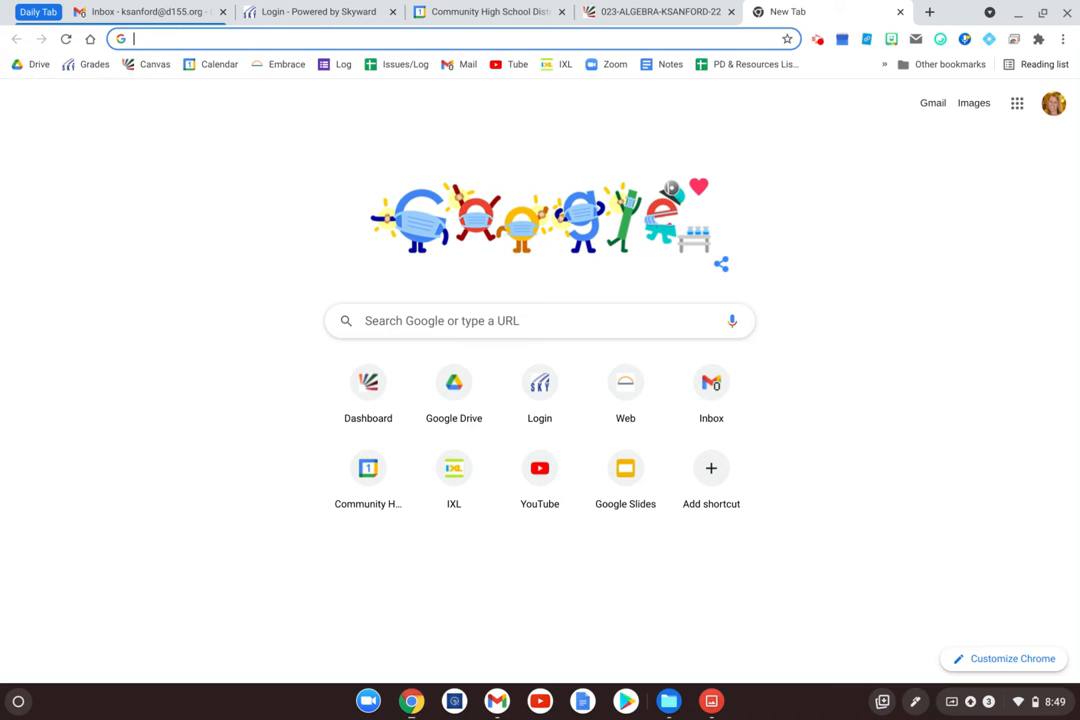
mouse_move(164, 38)
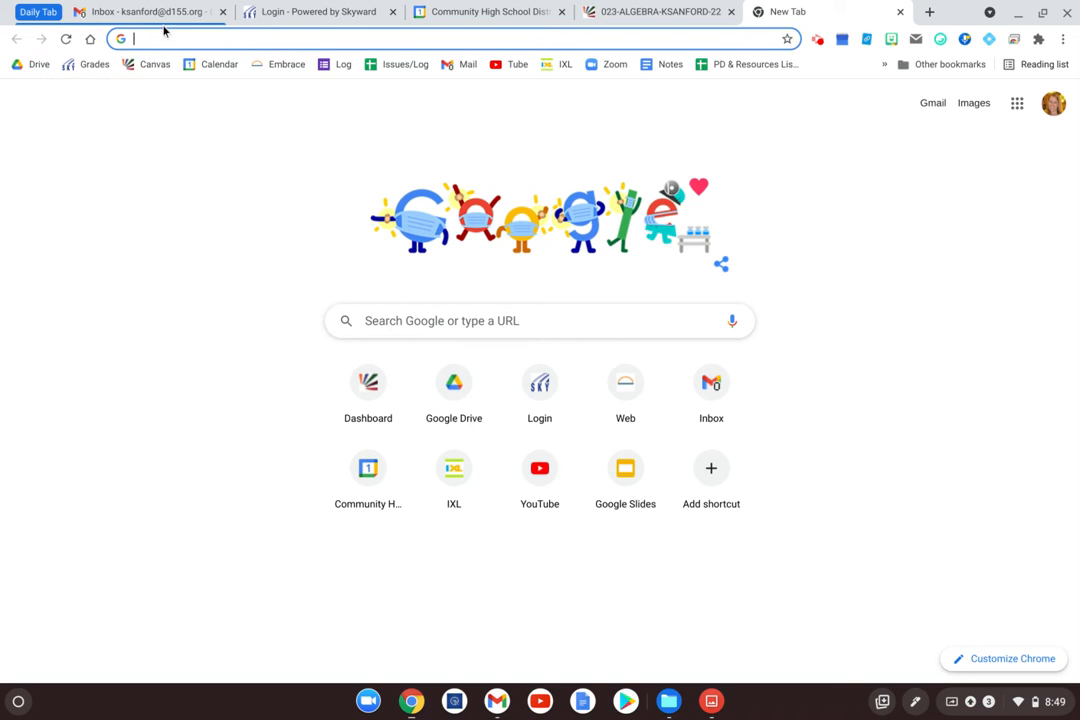
mouse_move(320, 12)
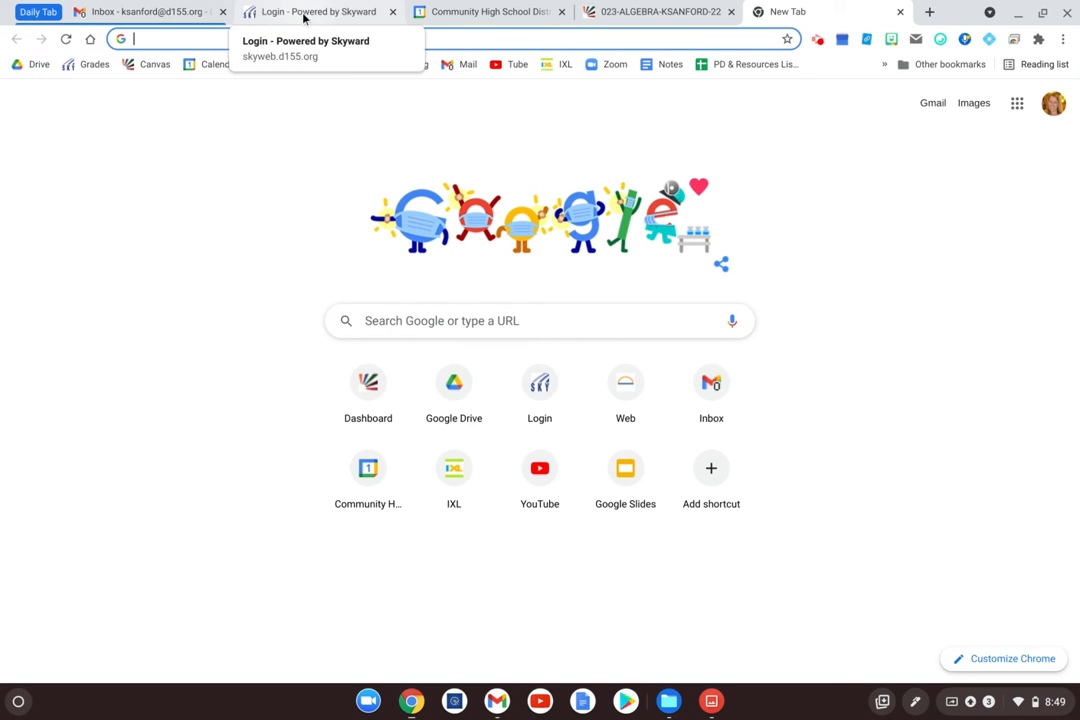
Add the Skyward login and algebra tabs to the 'Daily Tab' group.
right_click(316, 12)
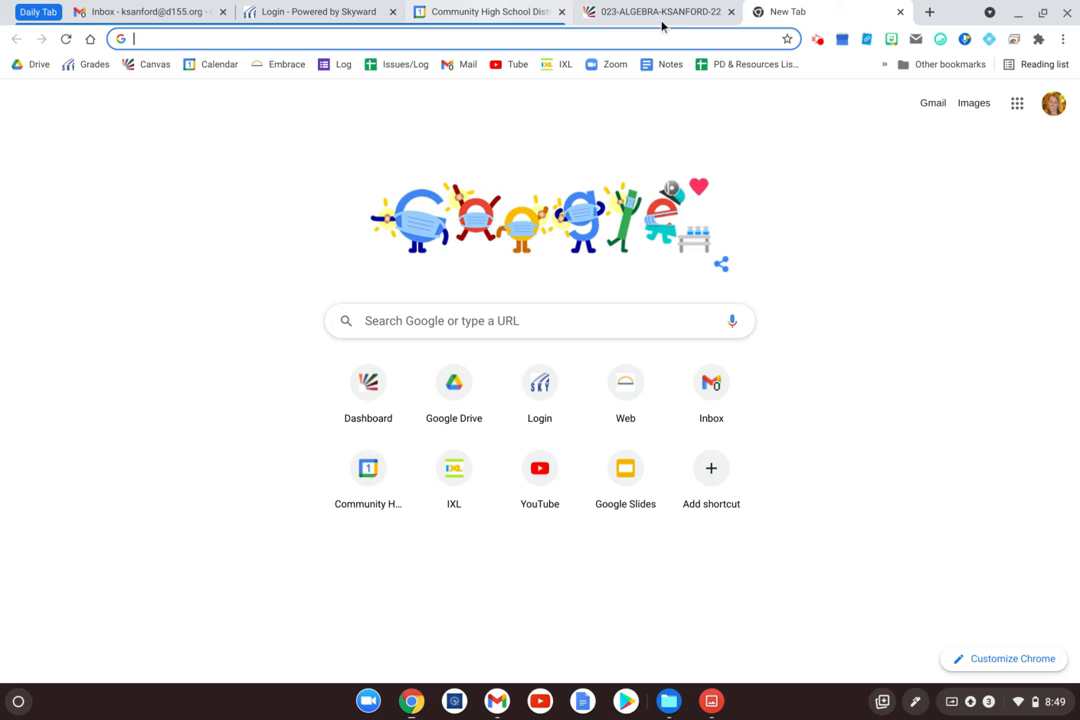
right_click(656, 12)
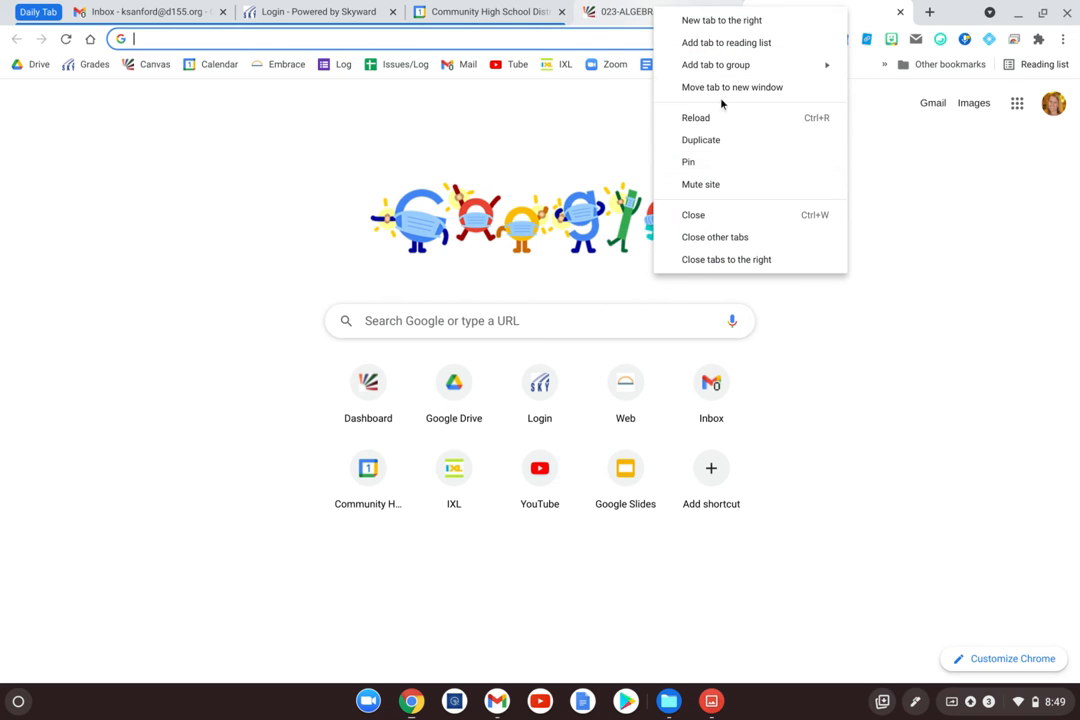
left_click(722, 20)
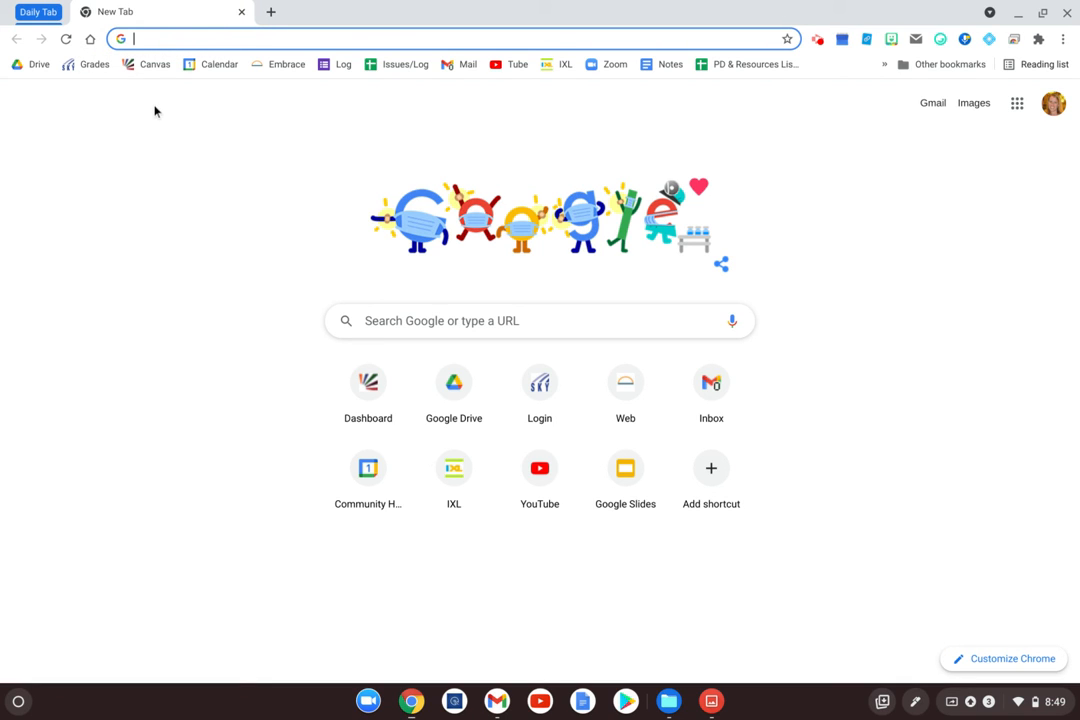
left_click(36, 12)
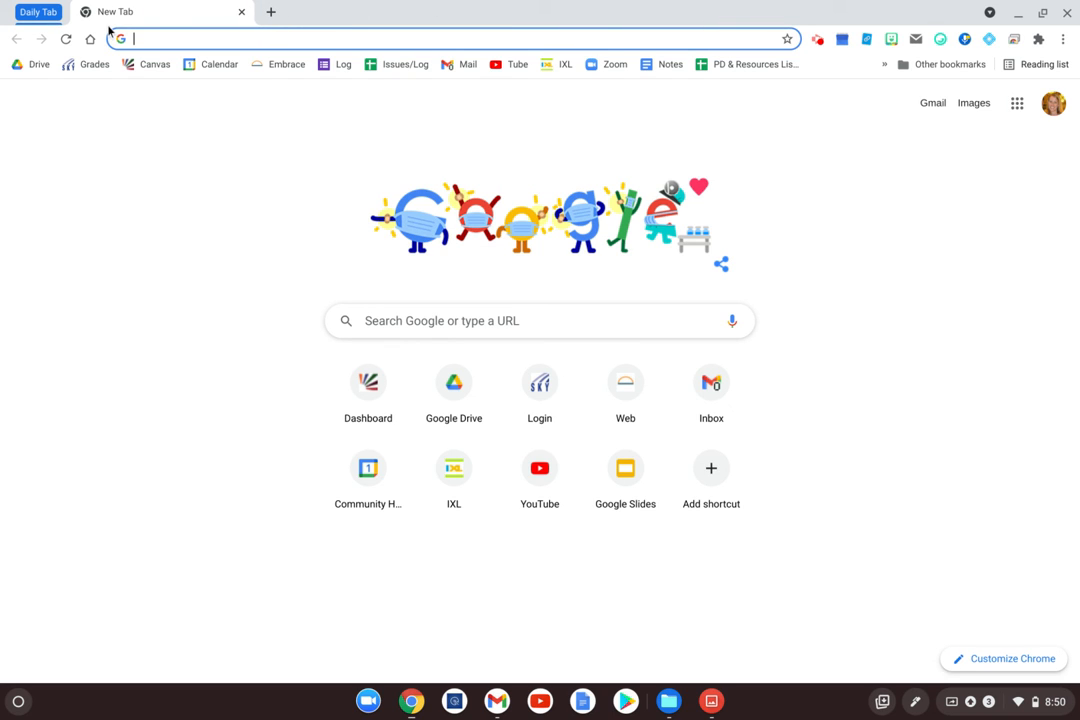
mouse_move(248, 12)
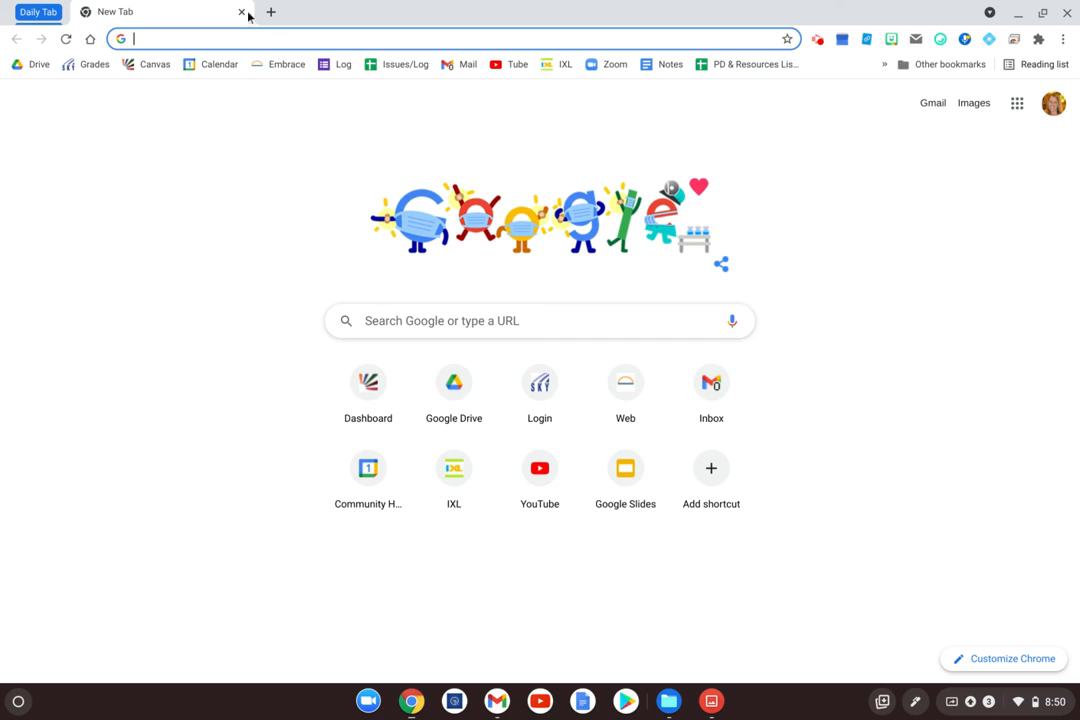